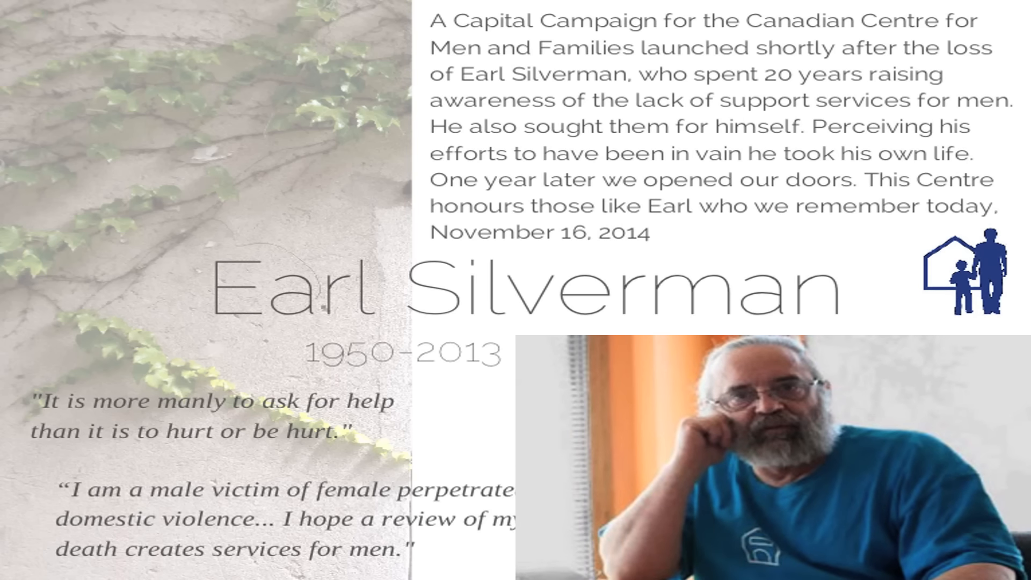
pyautogui.click(196, 388)
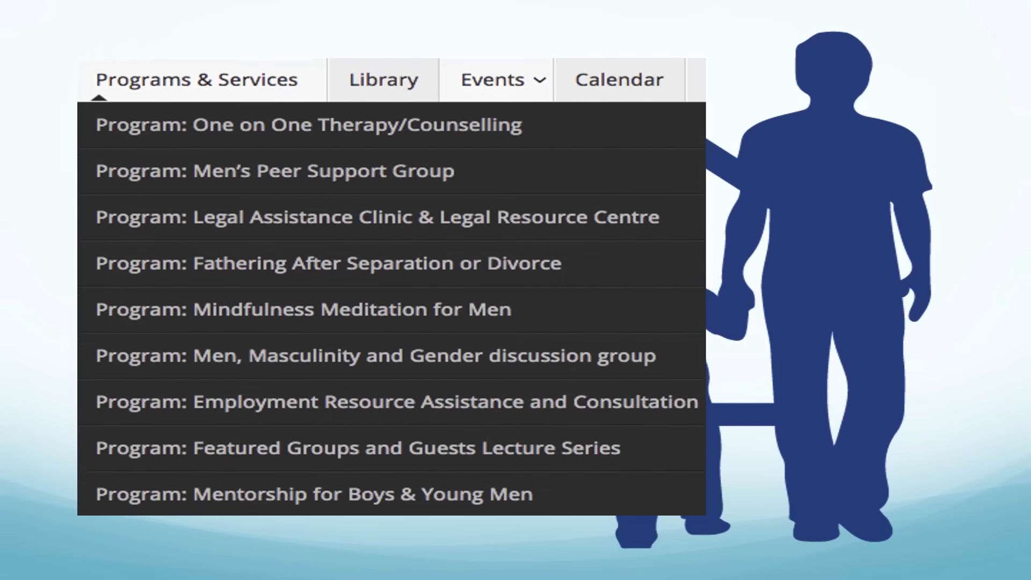
pyautogui.scroll(-3)
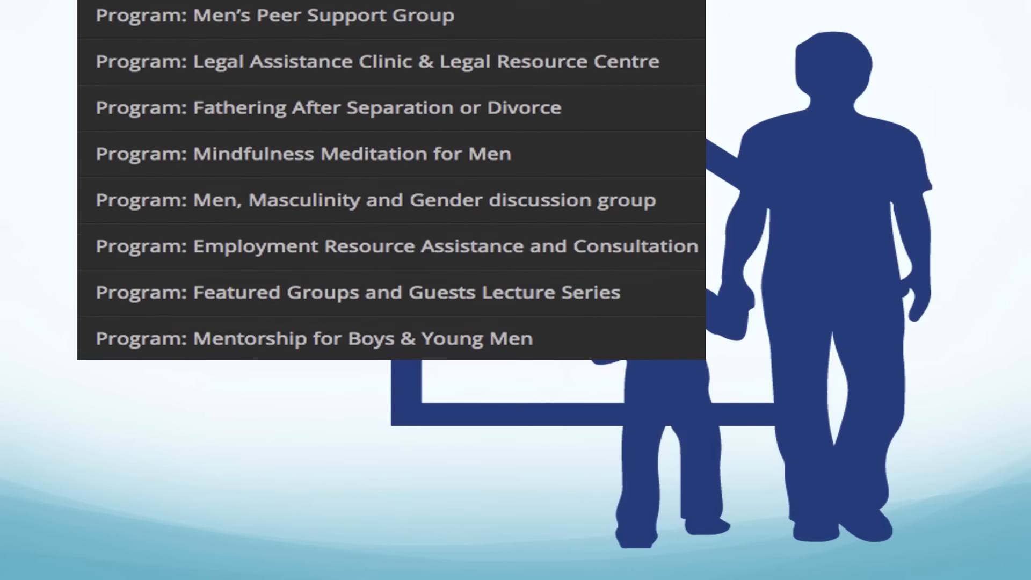
pyautogui.scroll(-3)
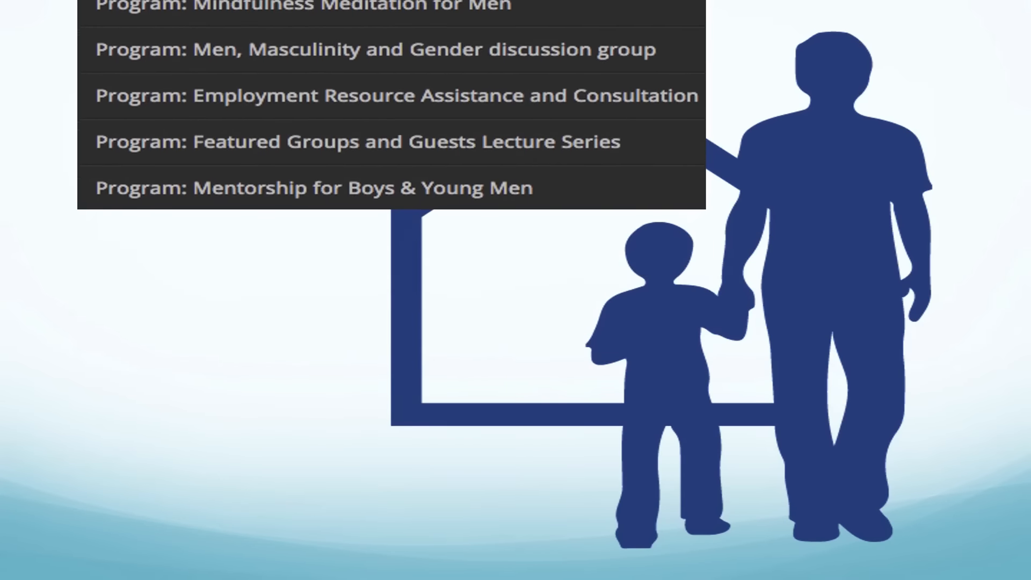